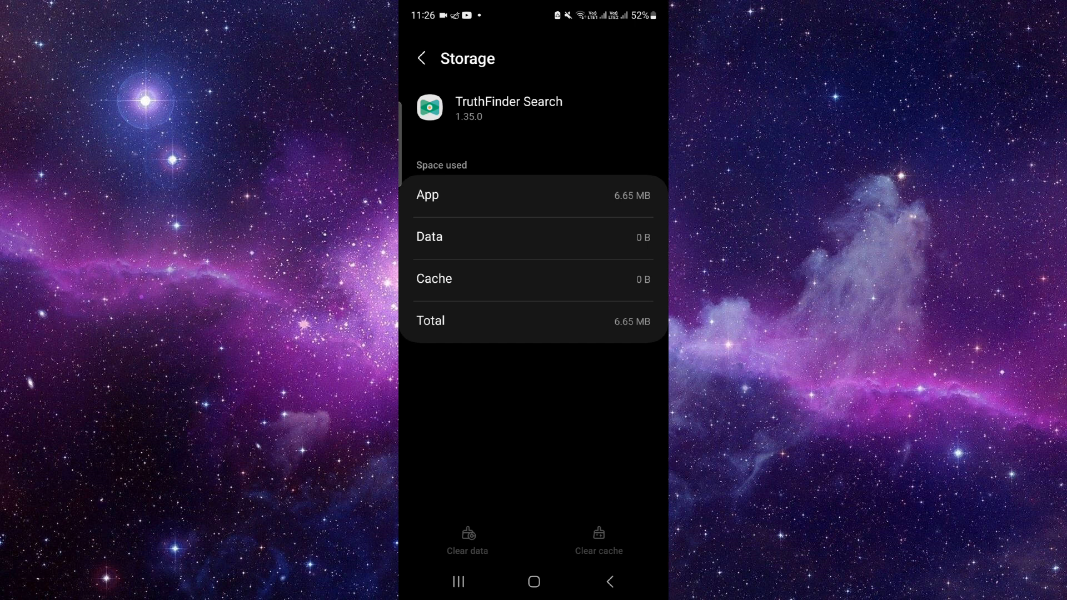
# Return from TruthFinder Search storage details to its App info overview showing 0 B data and cache.
pyautogui.click(420, 58)
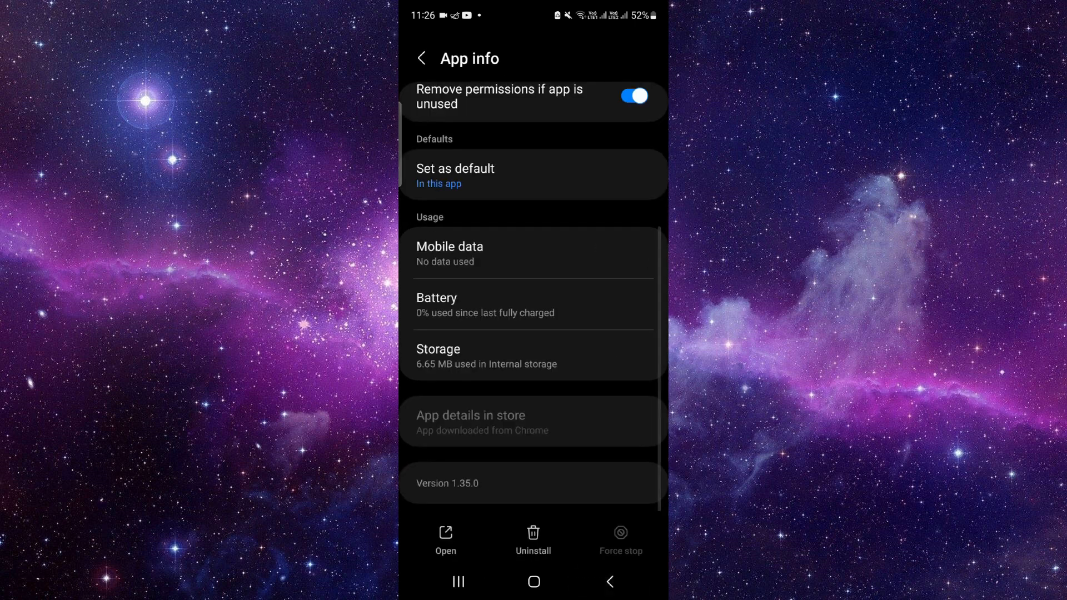